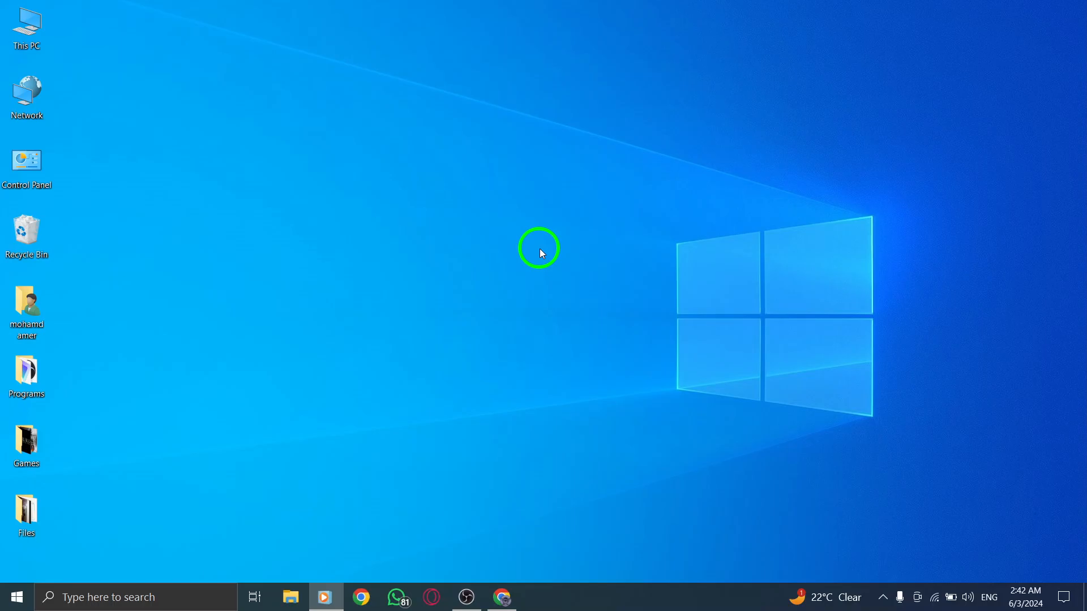
pyautogui.moveTo(552, 448)
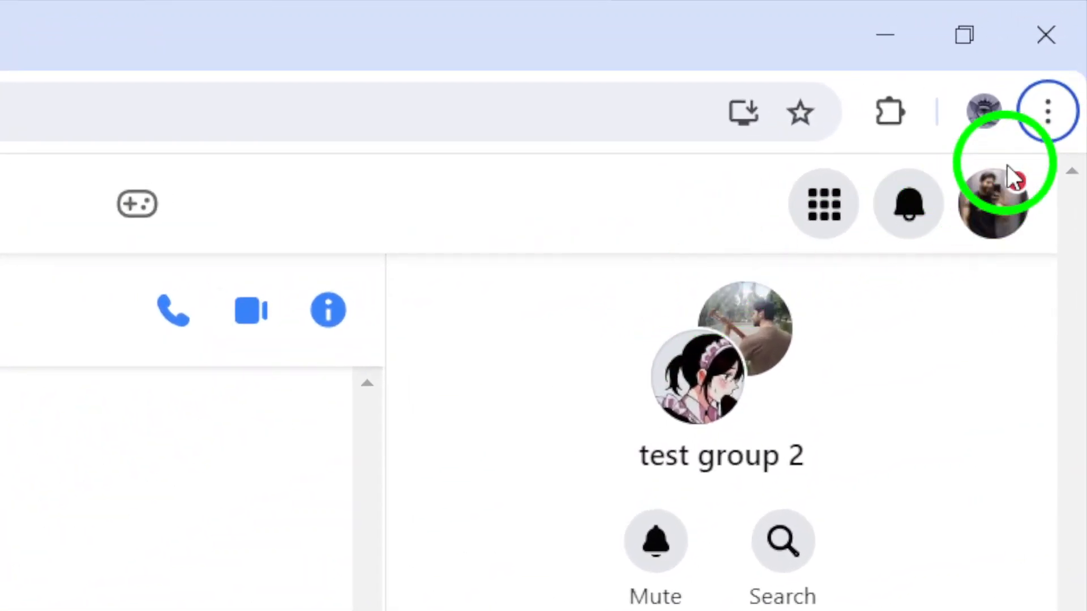
# Start Chrome's Clear browsing data from the menu, then cancel, leaving Privacy and security open
pyautogui.click(1047, 108)
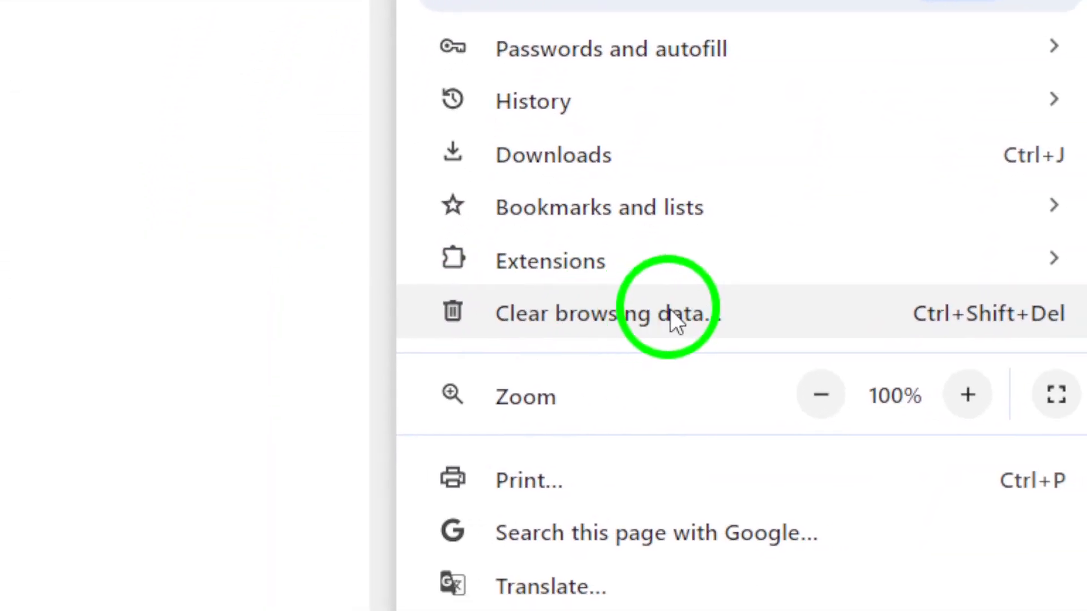
pyautogui.click(673, 313)
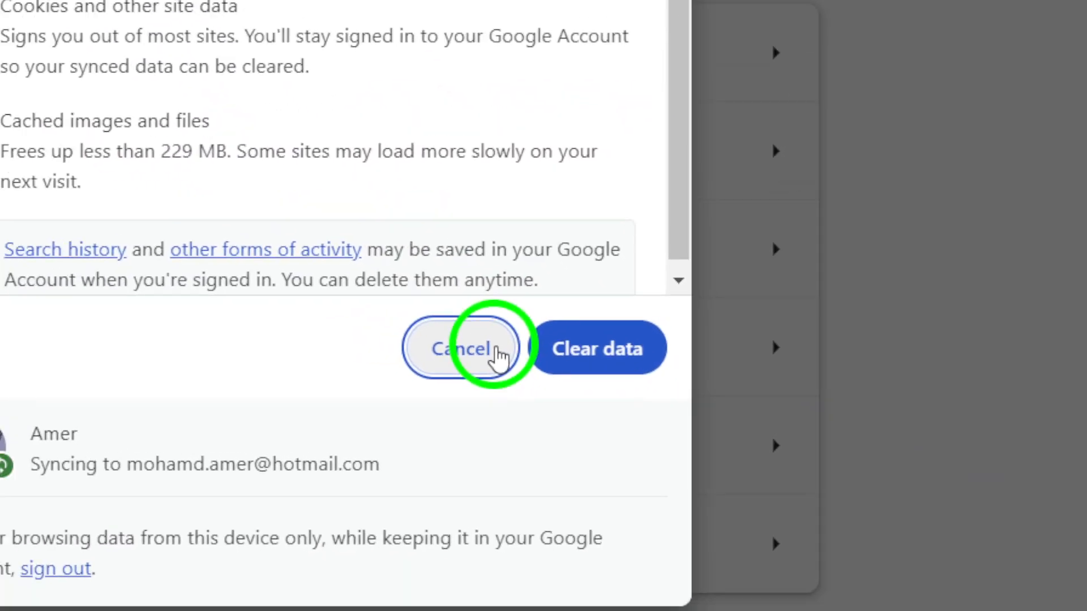
pyautogui.click(462, 348)
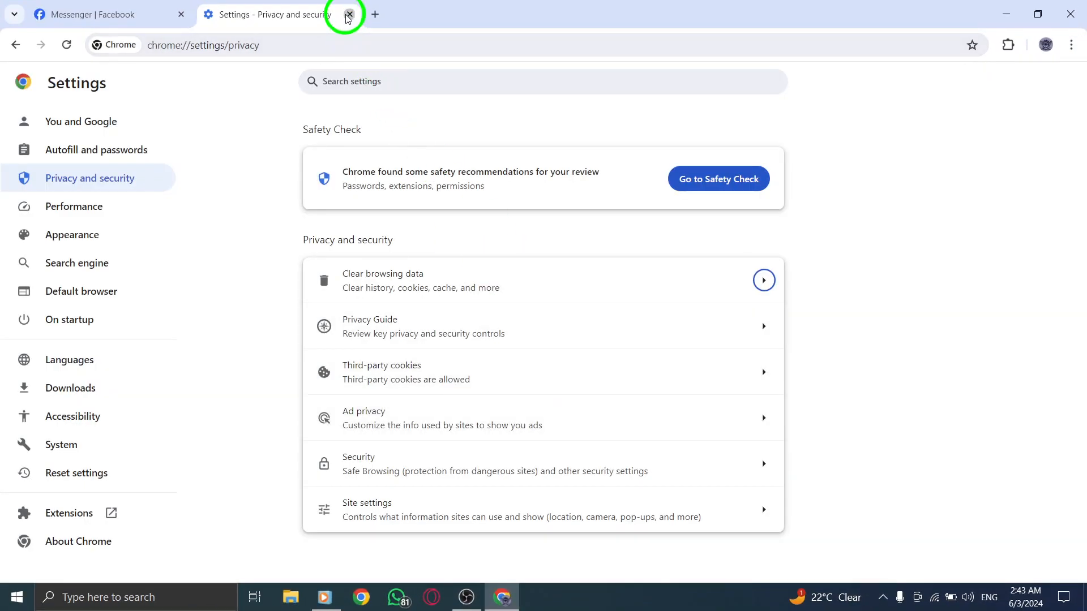
# Close the Settings tab and open the Messenger profile menu in test group 2
pyautogui.click(347, 15)
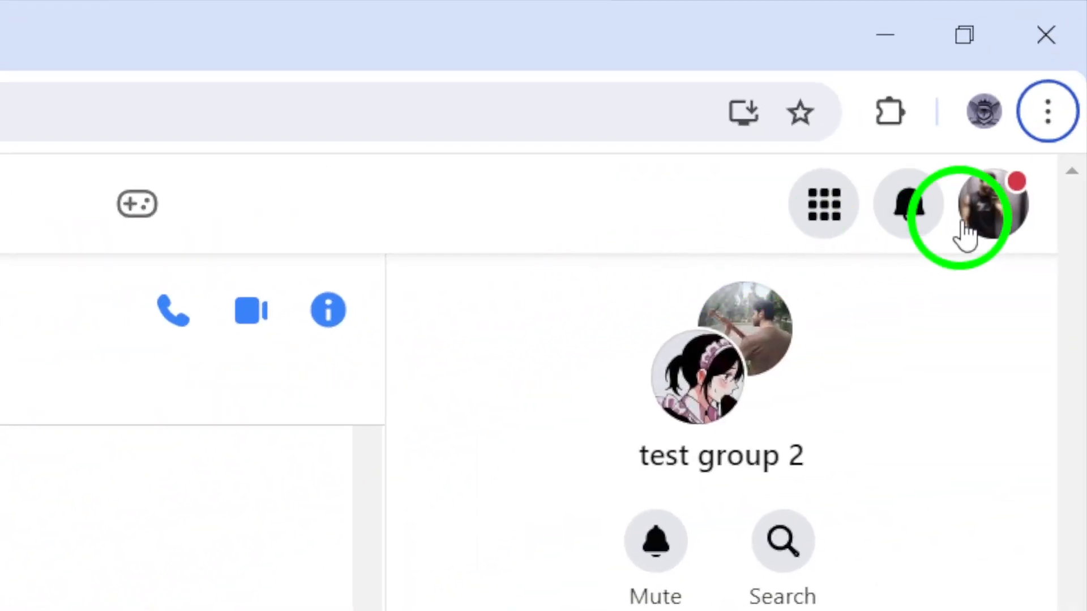
pyautogui.click(983, 210)
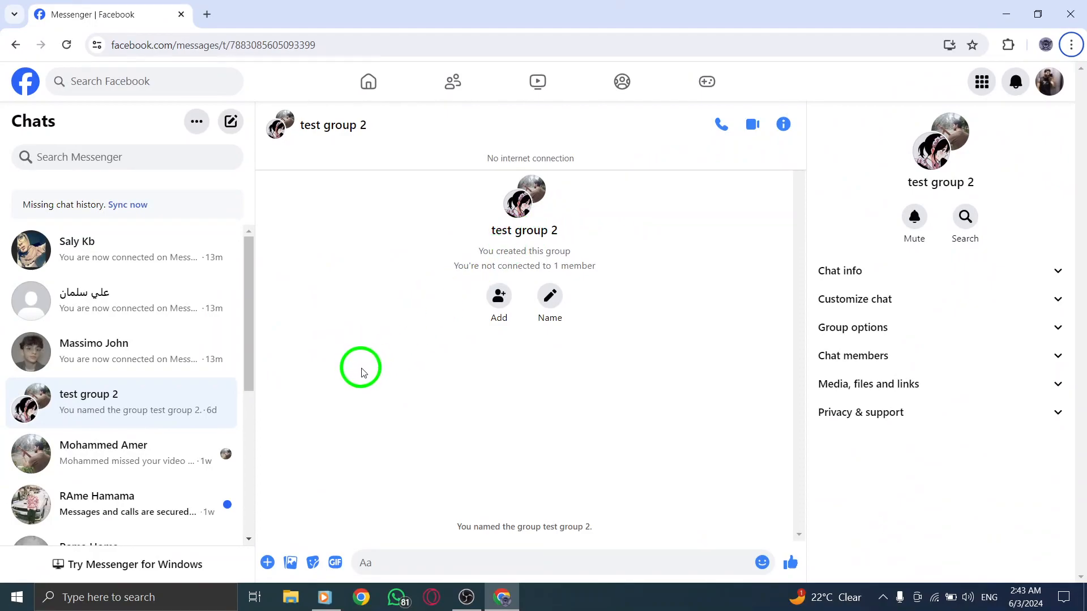
pyautogui.moveTo(115, 558)
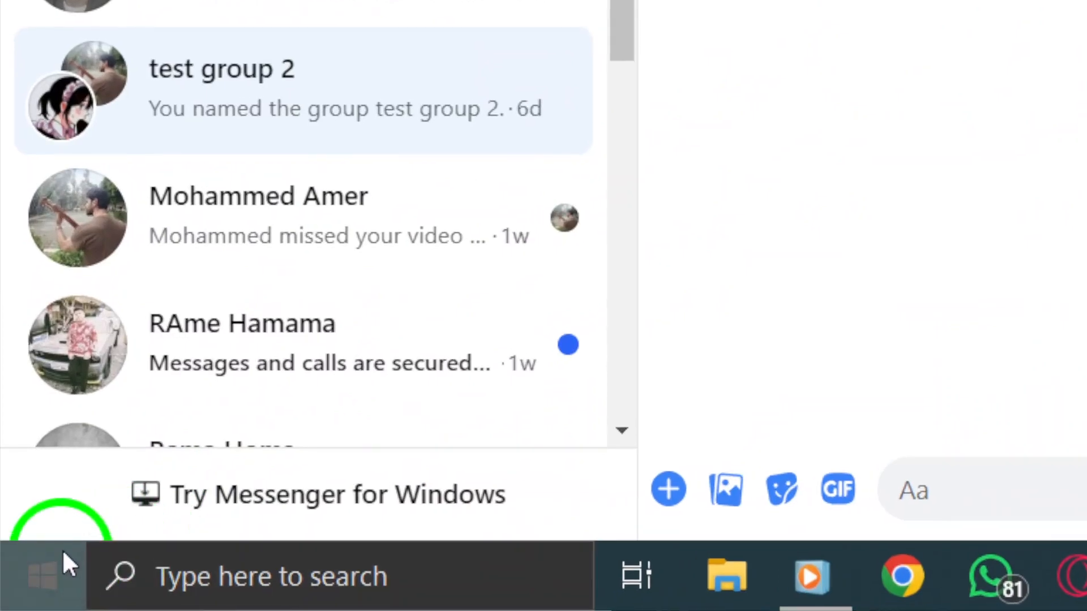
pyautogui.click(41, 579)
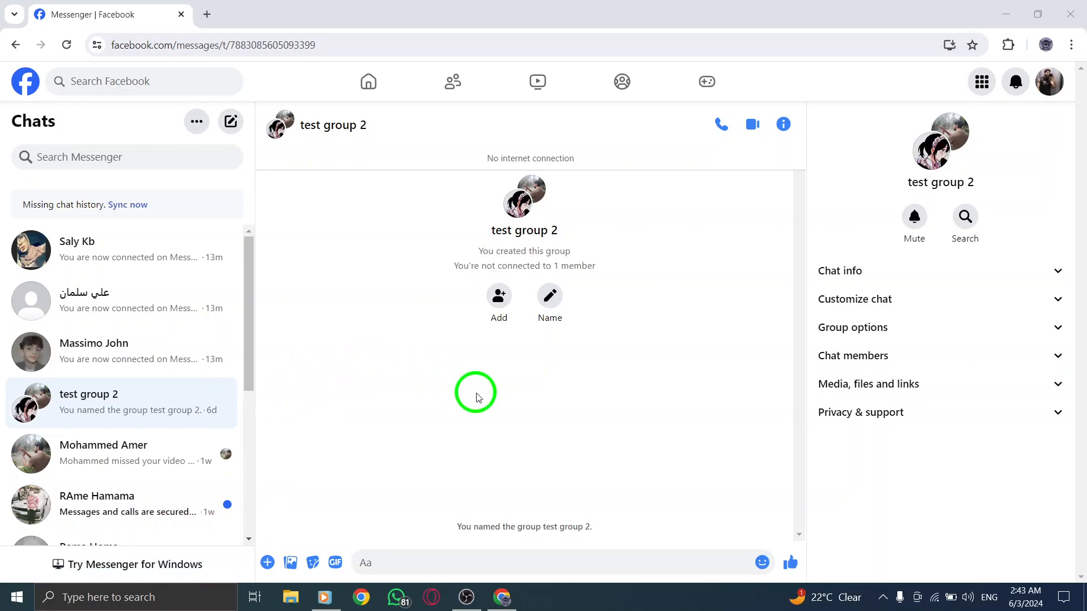
pyautogui.moveTo(586, 437)
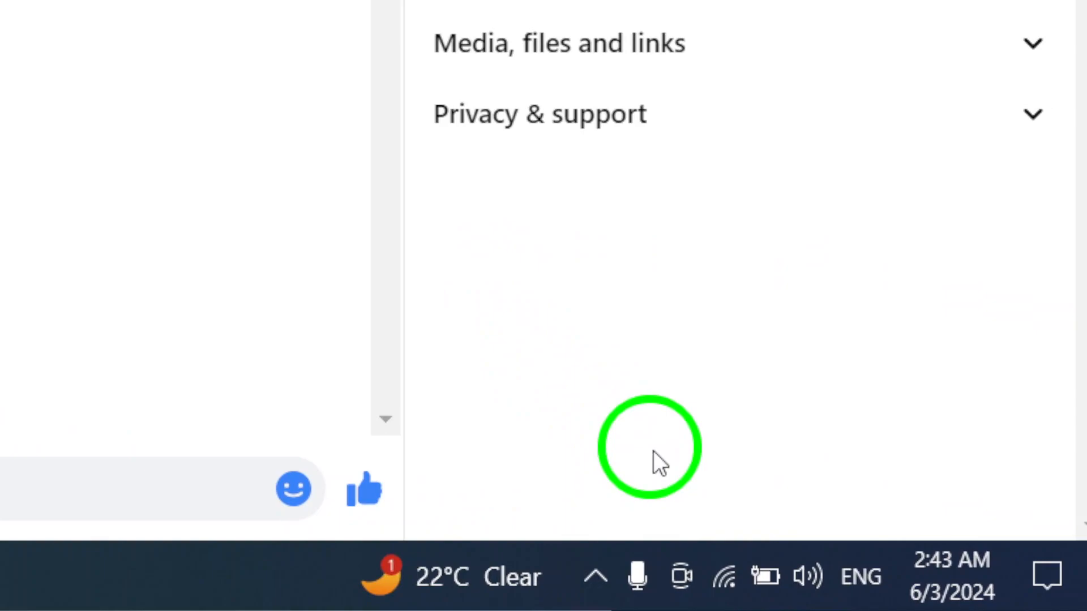
# Open the taskbar network flyout showing Wi-Fi, Airplane mode and Mobile hotspot
pyautogui.click(724, 577)
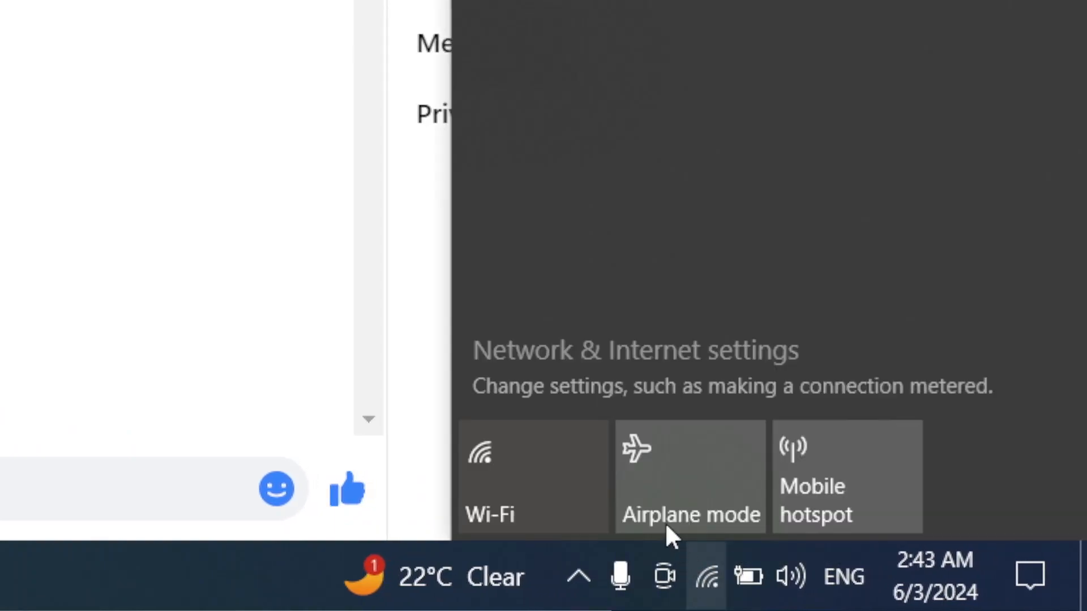